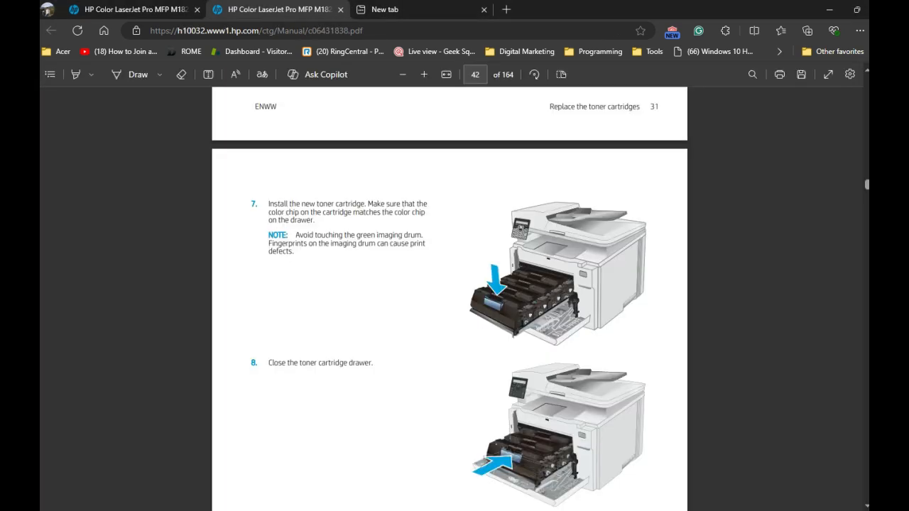
# Review the toner cartridge replacement pages of the HP printer manual, then move to the empty new tab
pyautogui.scroll(3)
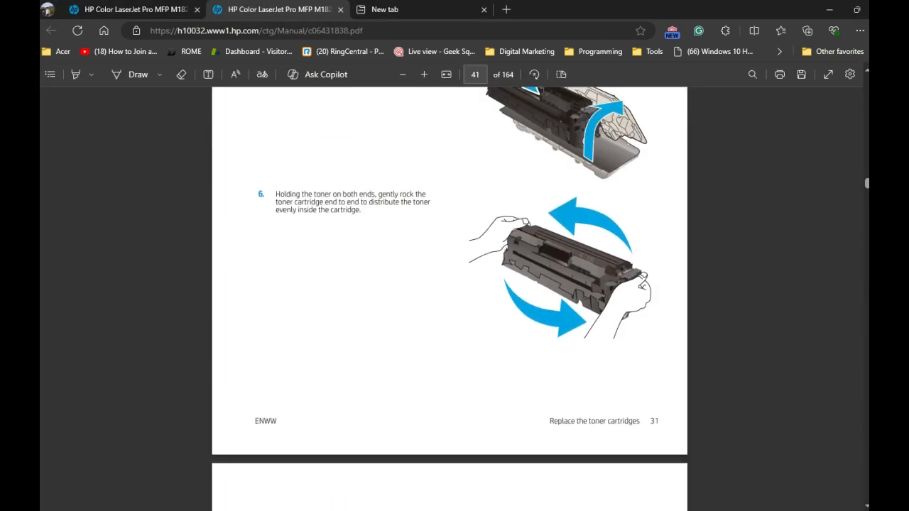
pyautogui.scroll(3)
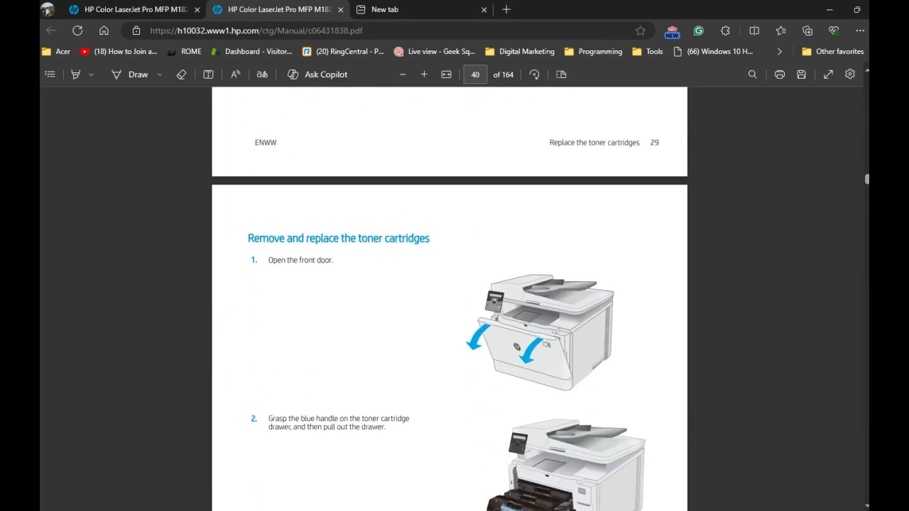
pyautogui.scroll(-3)
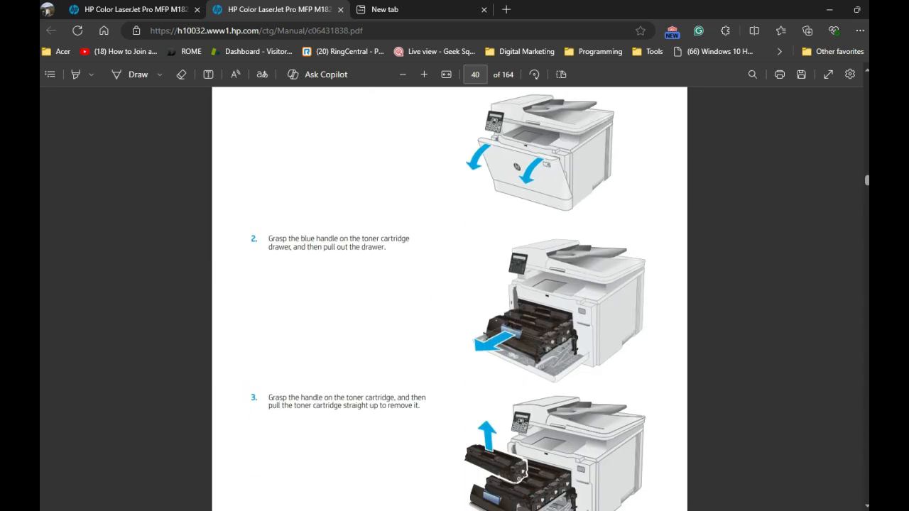
pyautogui.scroll(-3)
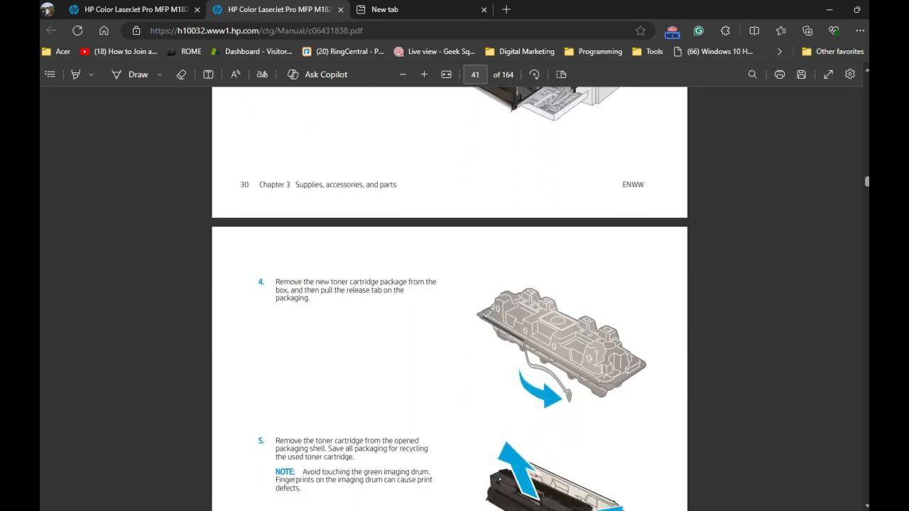
pyautogui.scroll(-3)
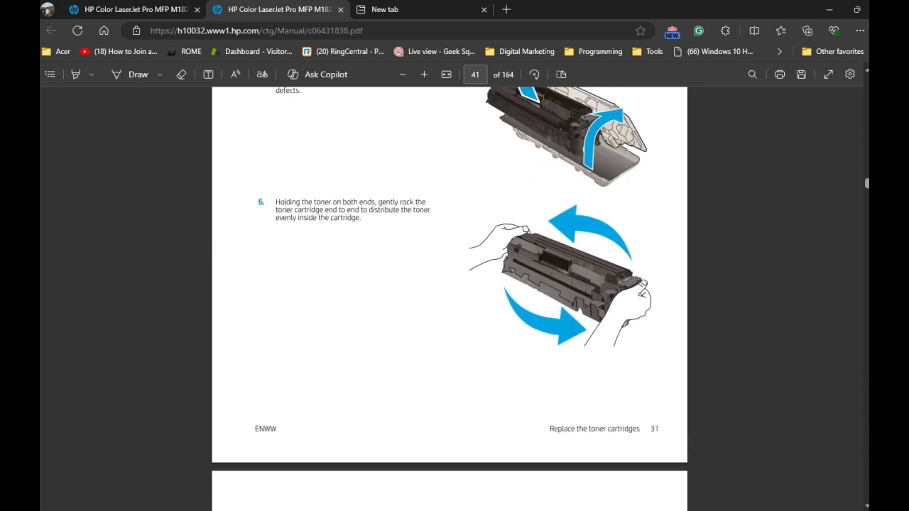
pyautogui.scroll(-3)
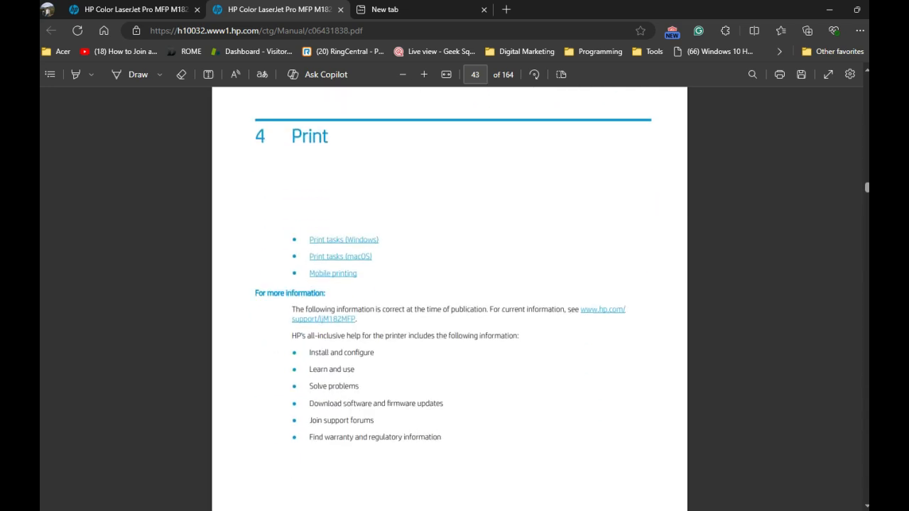
pyautogui.scroll(-3)
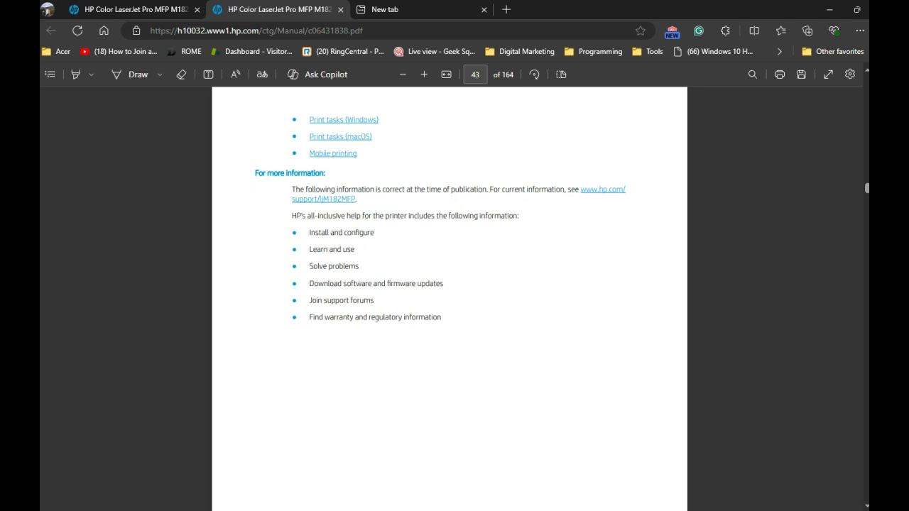
pyautogui.scroll(3)
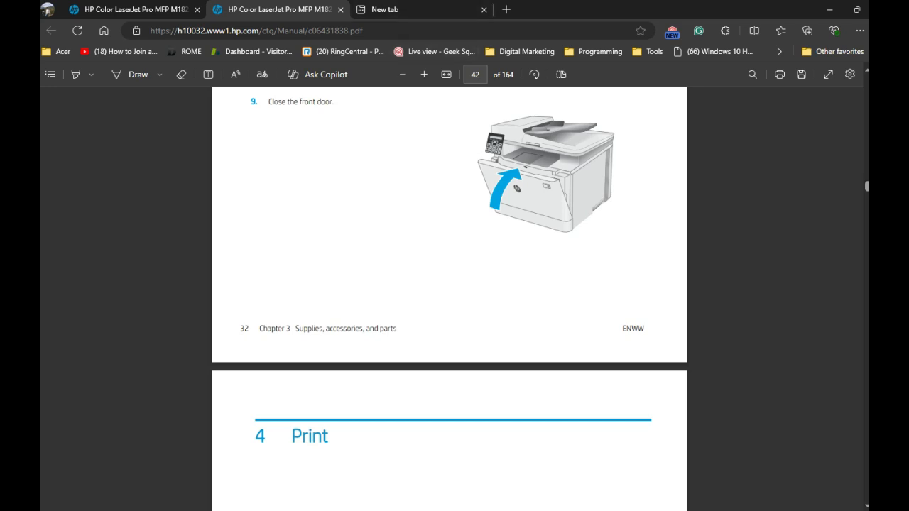
pyautogui.scroll(3)
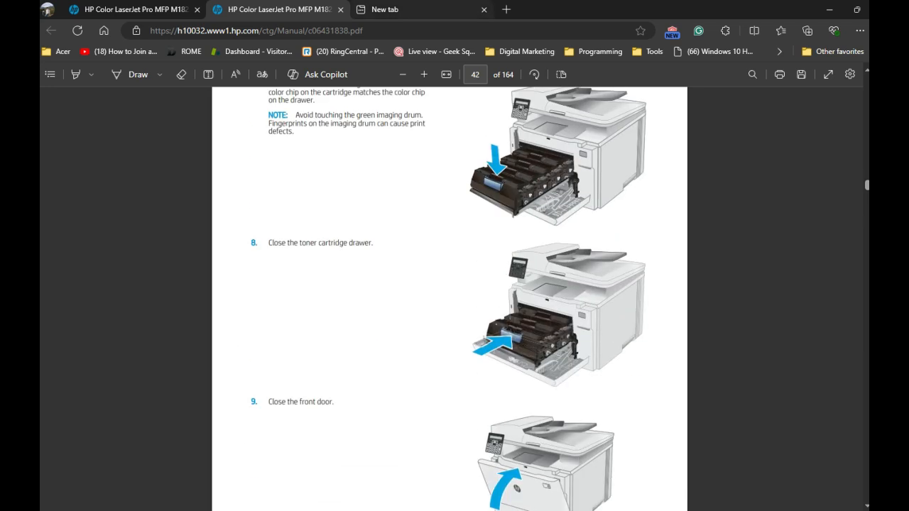
pyautogui.click(422, 8)
pyautogui.write('support.hp.com/us-en/drivers')
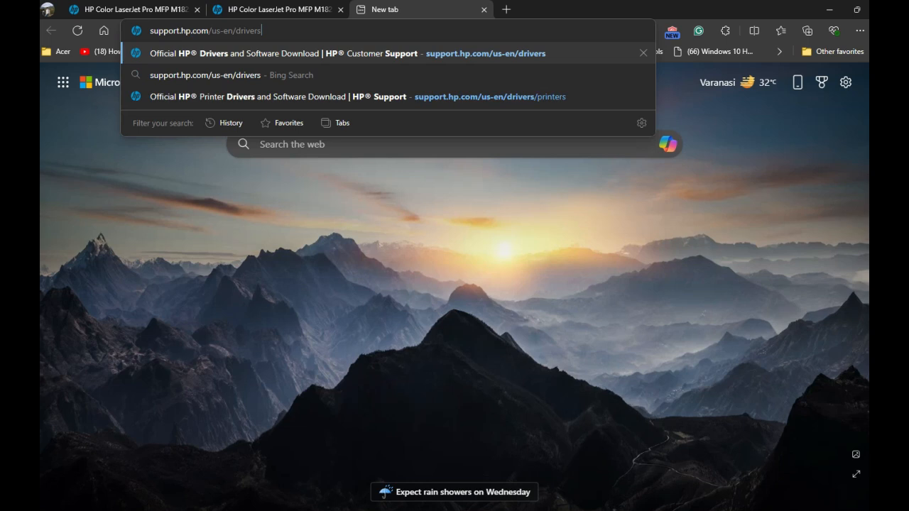
# Load support.hp.com/us-en/drivers to reach HP's Software and Drivers product-type page
pyautogui.press('Backspace')
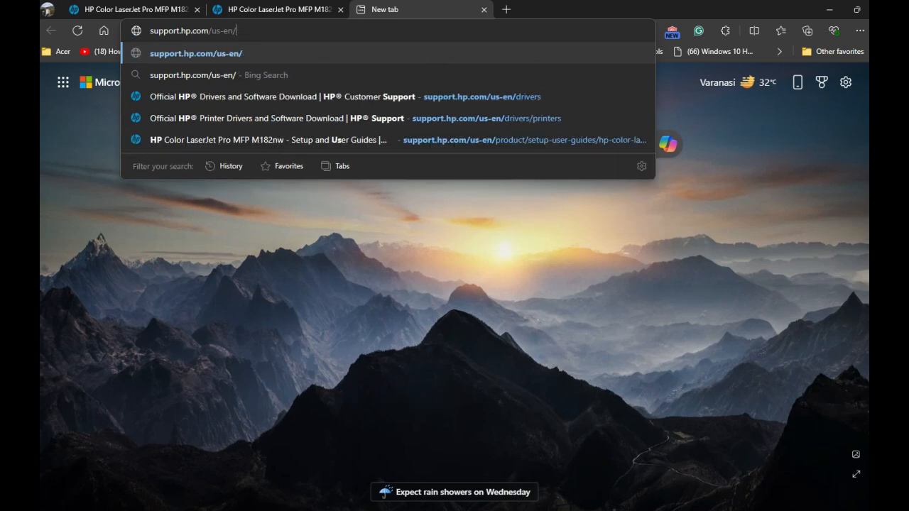
pyautogui.press('Backspace')
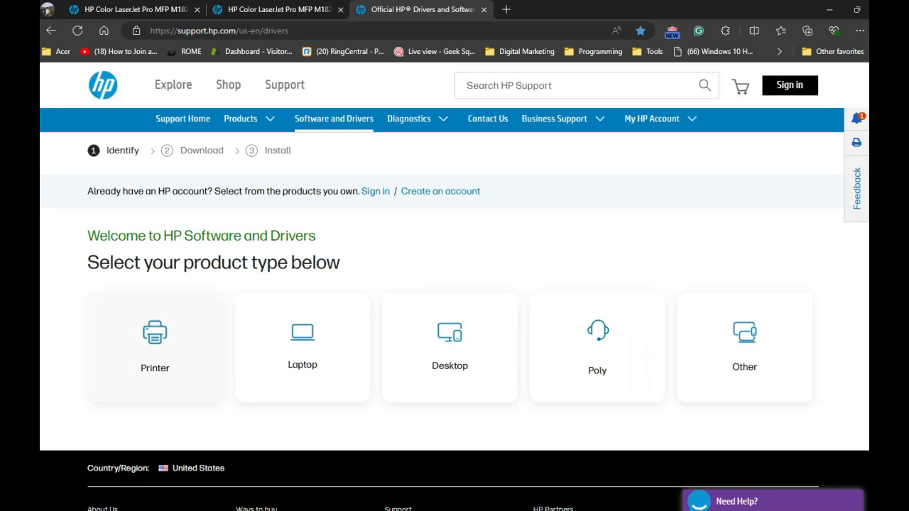
# Choose Printers as the product type and focus the printer name search field
pyautogui.click(153, 346)
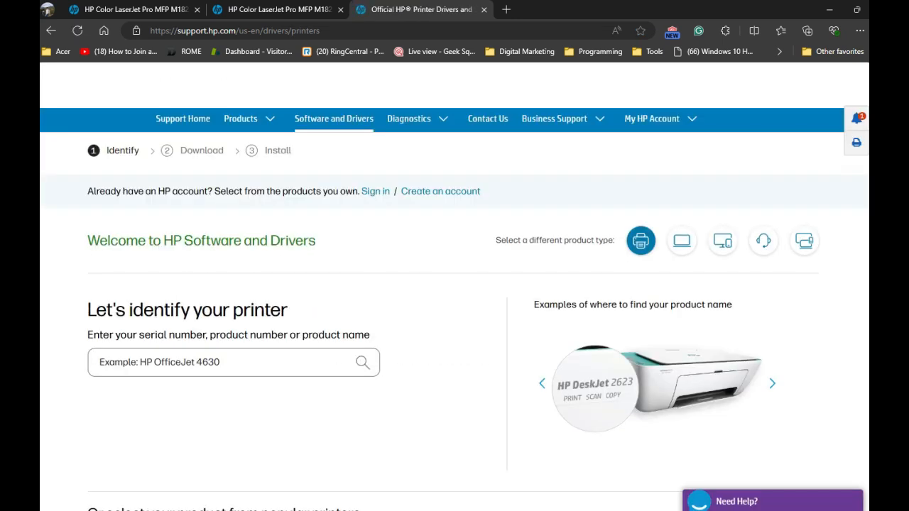
pyautogui.click(233, 362)
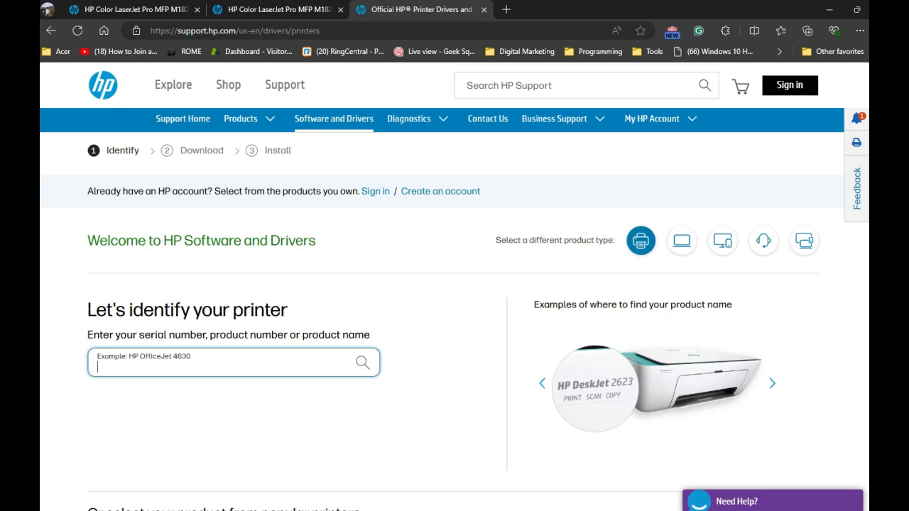
pyautogui.click(772, 383)
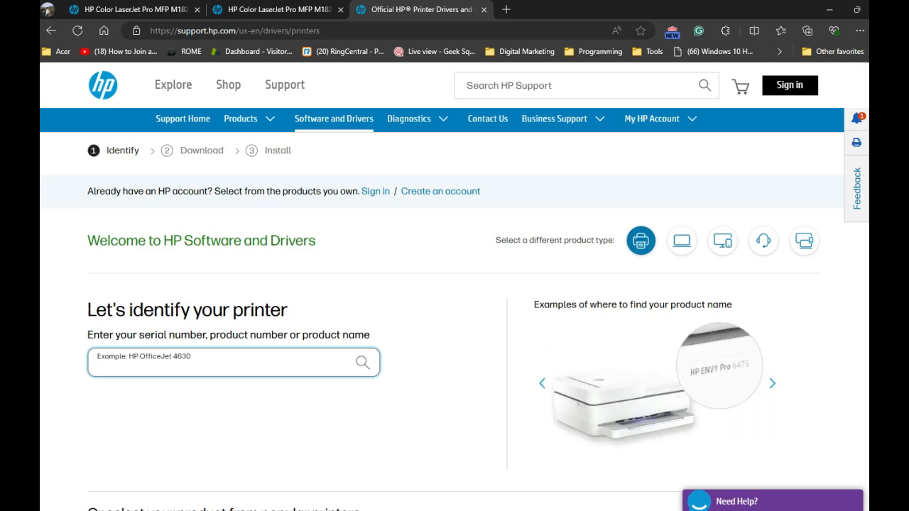
# Search 'MFP M182' and select the HP Color LaserJet Pro M182-M185 Multifunction Printer series drivers
pyautogui.write('M')
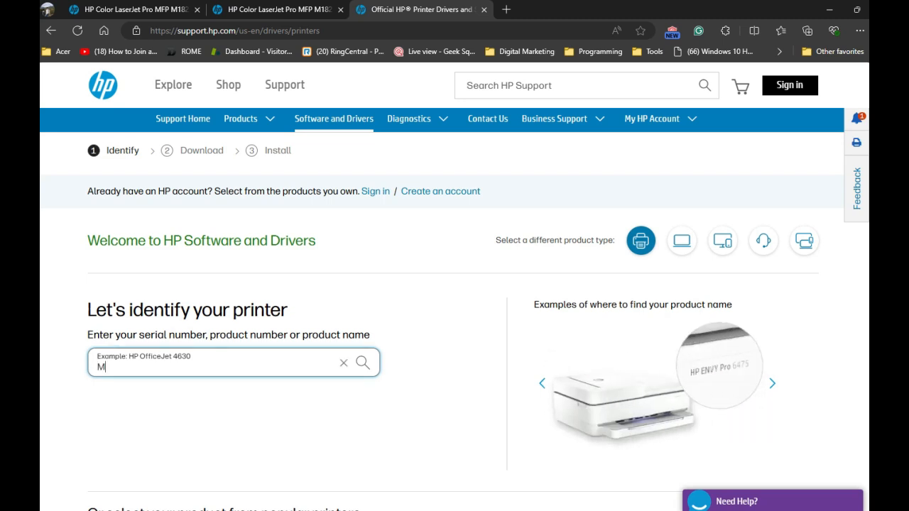
pyautogui.write('FP')
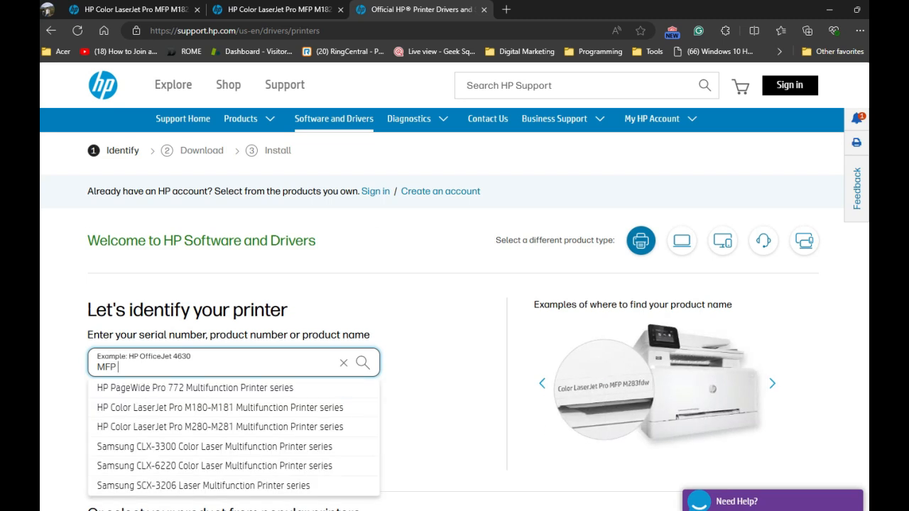
pyautogui.write('M18')
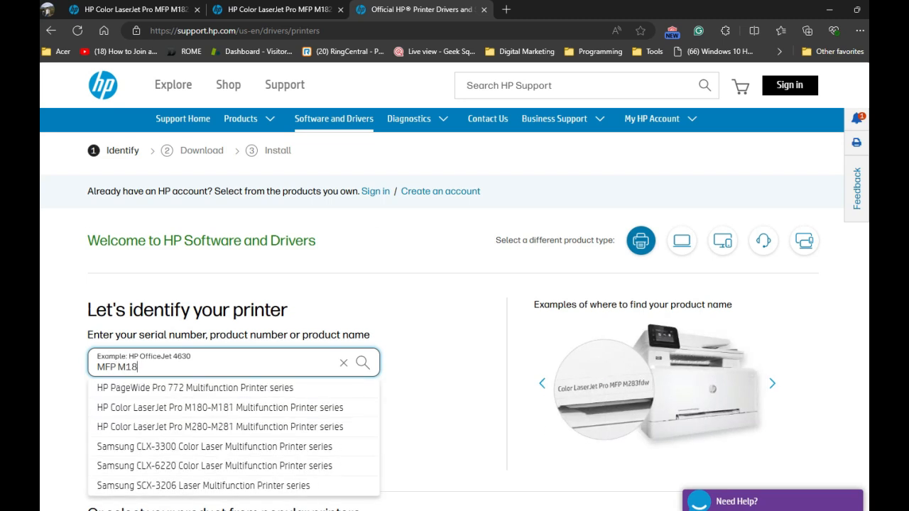
pyautogui.write('2')
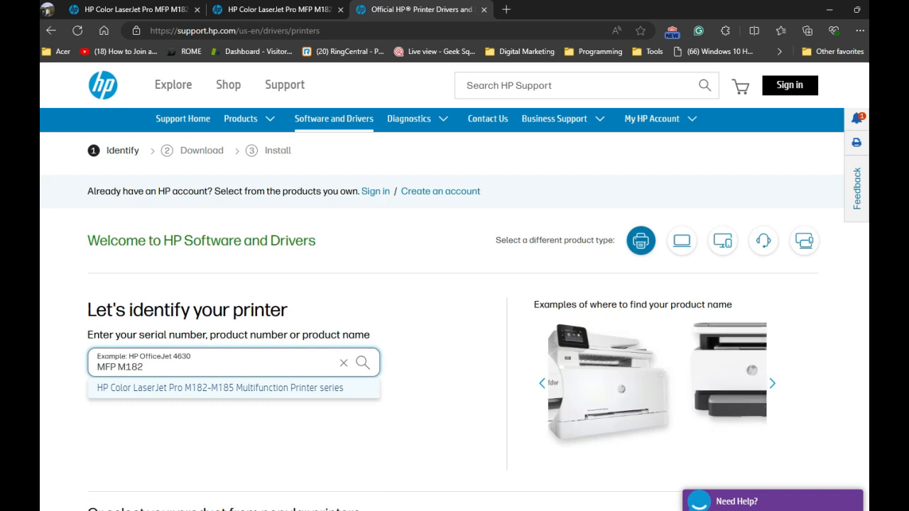
pyautogui.click(772, 384)
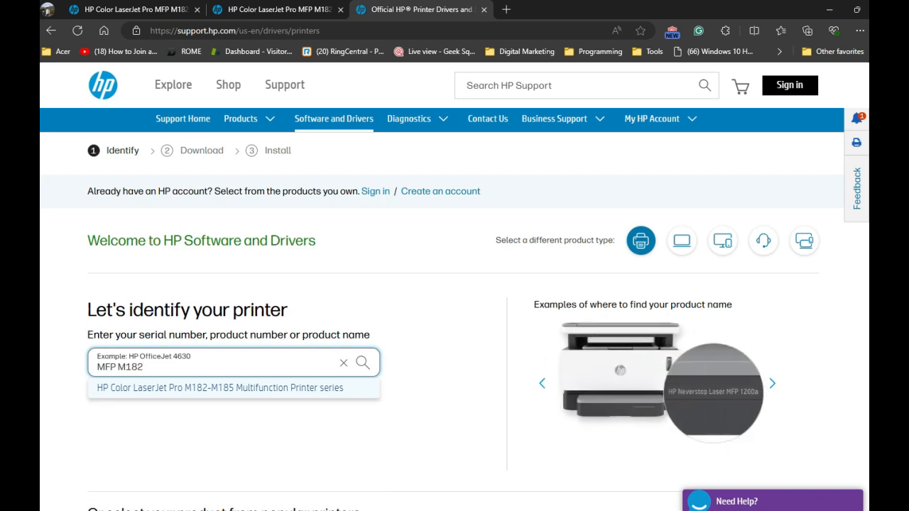
pyautogui.click(772, 383)
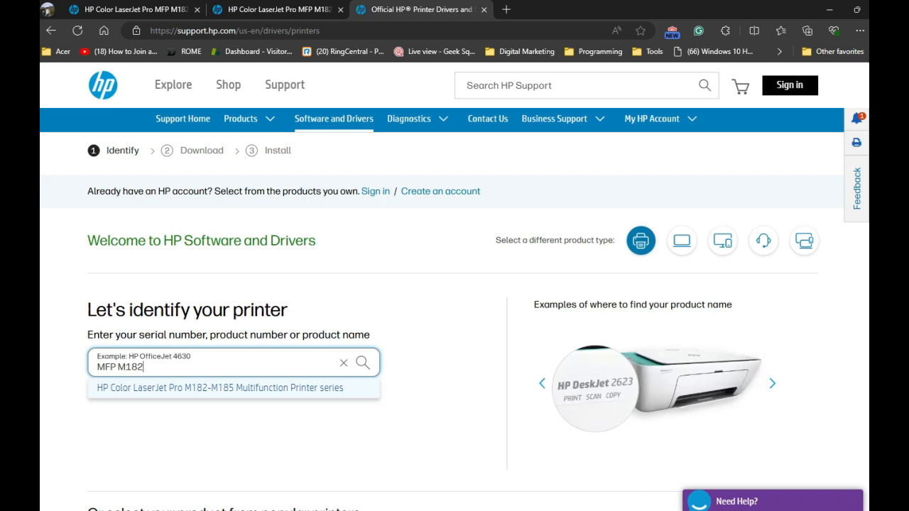
pyautogui.click(773, 383)
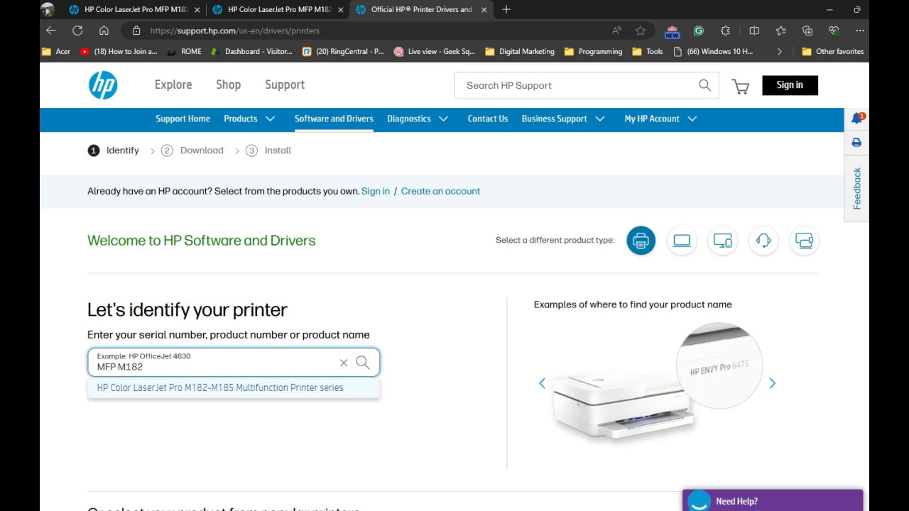
pyautogui.click(219, 387)
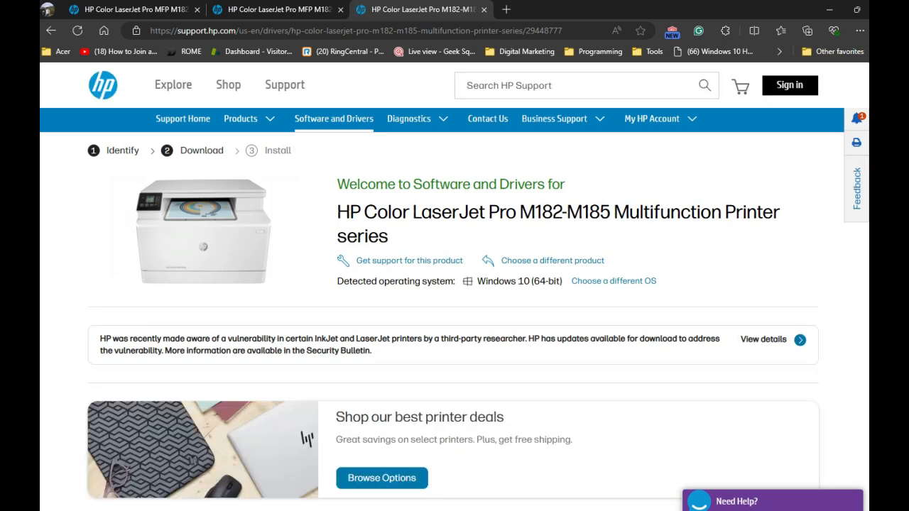
pyautogui.scroll(-3)
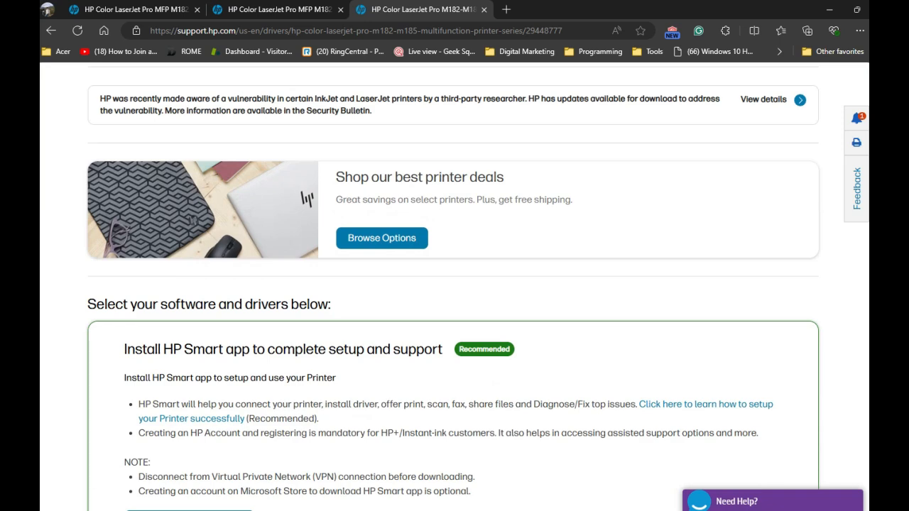
pyautogui.scroll(3)
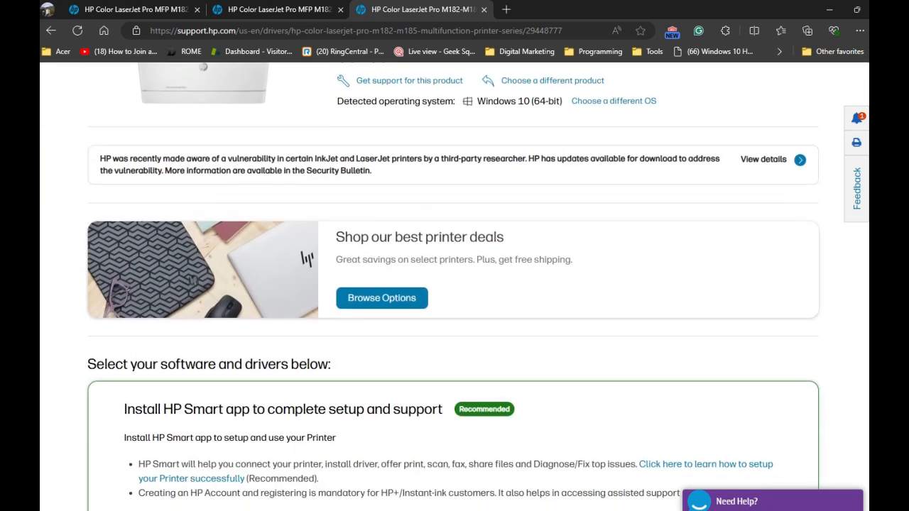
pyautogui.scroll(-3)
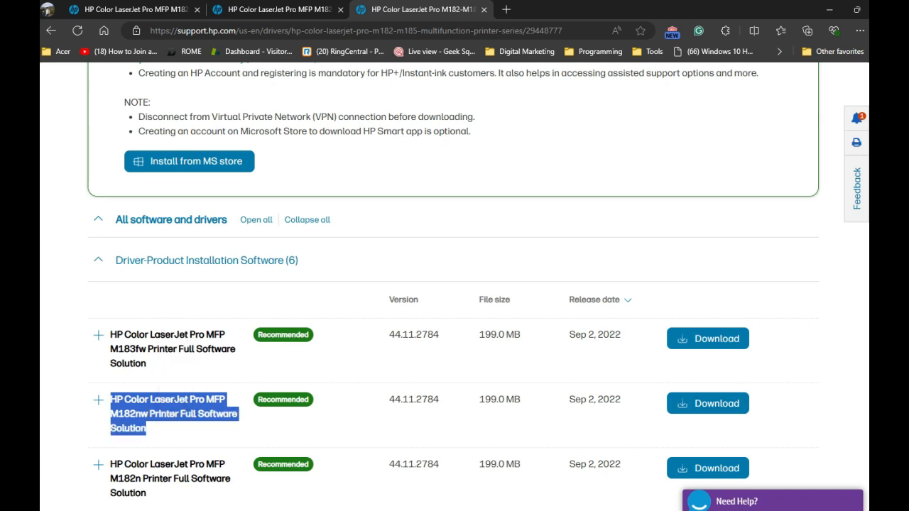
pyautogui.scroll(3)
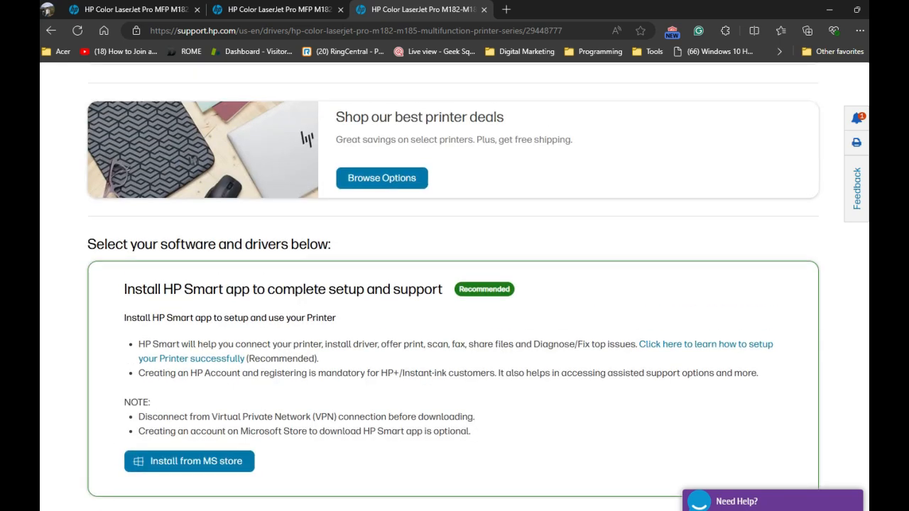
pyautogui.scroll(3)
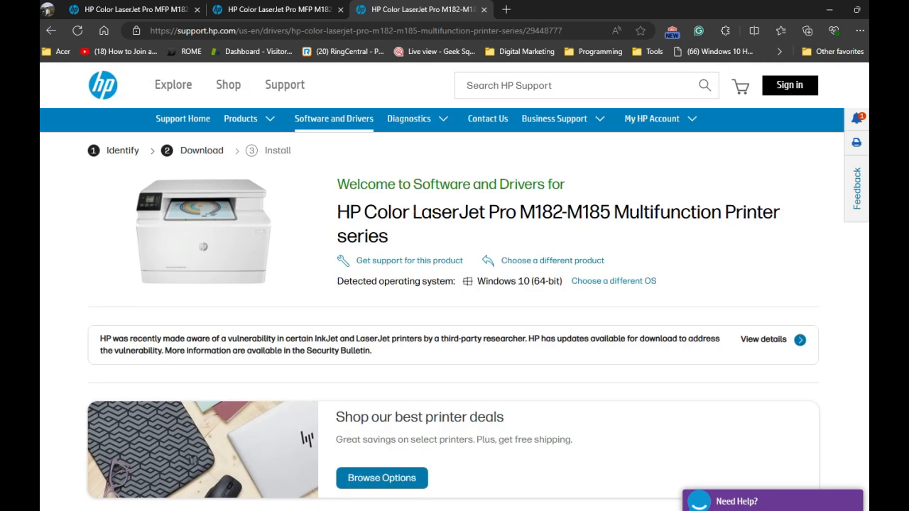
pyautogui.doubleClick(518, 281)
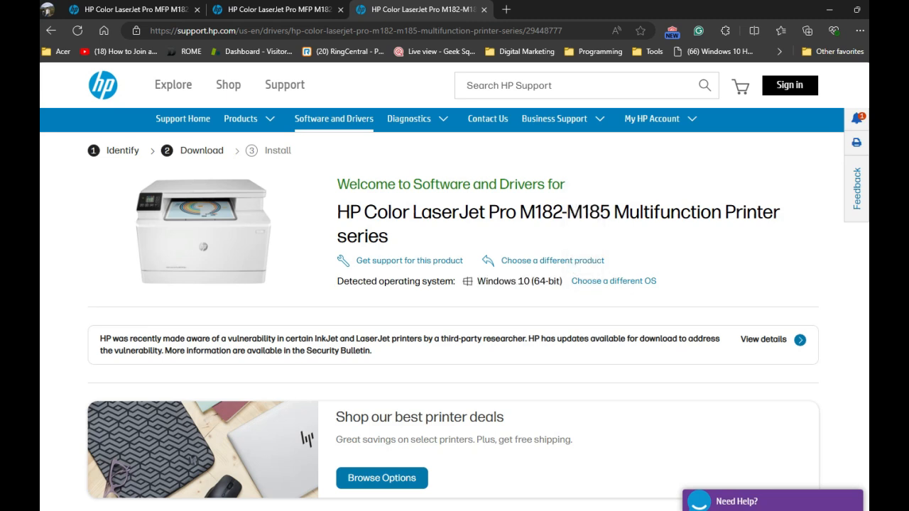
pyautogui.moveTo(613, 282)
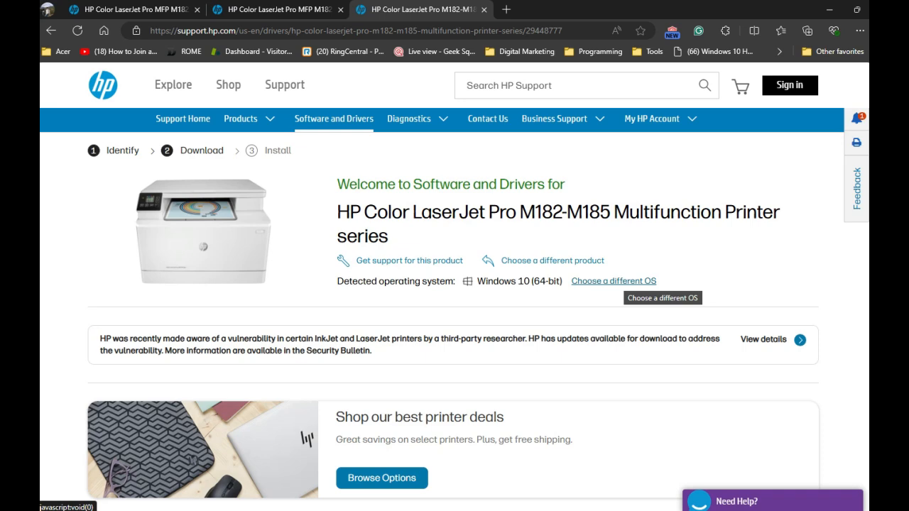
pyautogui.click(613, 281)
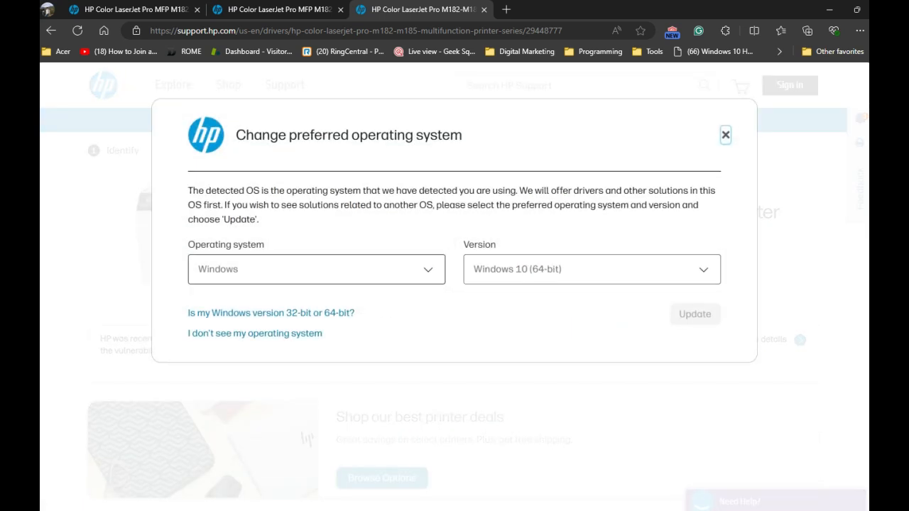
pyautogui.click(590, 270)
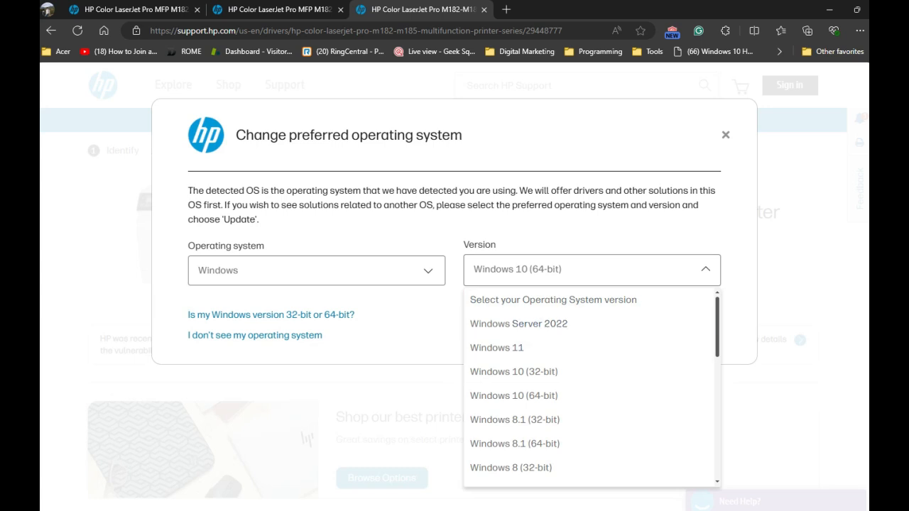
pyautogui.click(315, 270)
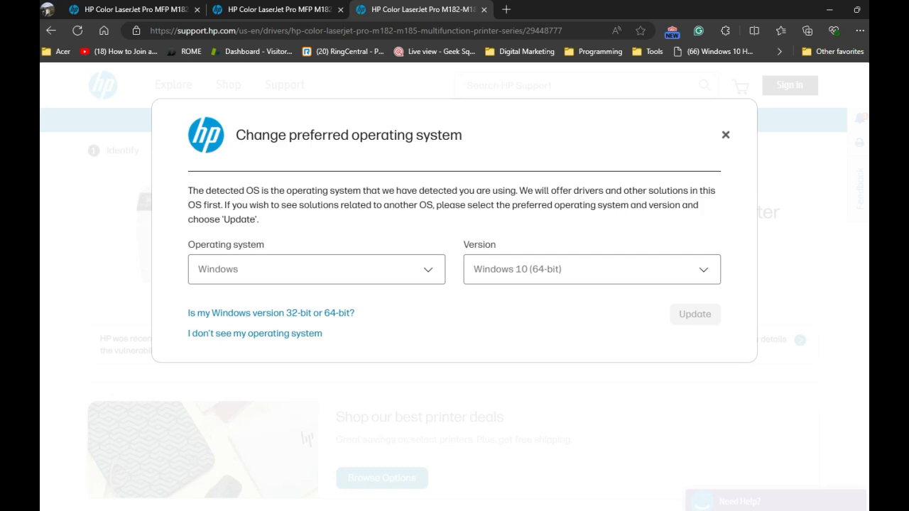
pyautogui.click(724, 134)
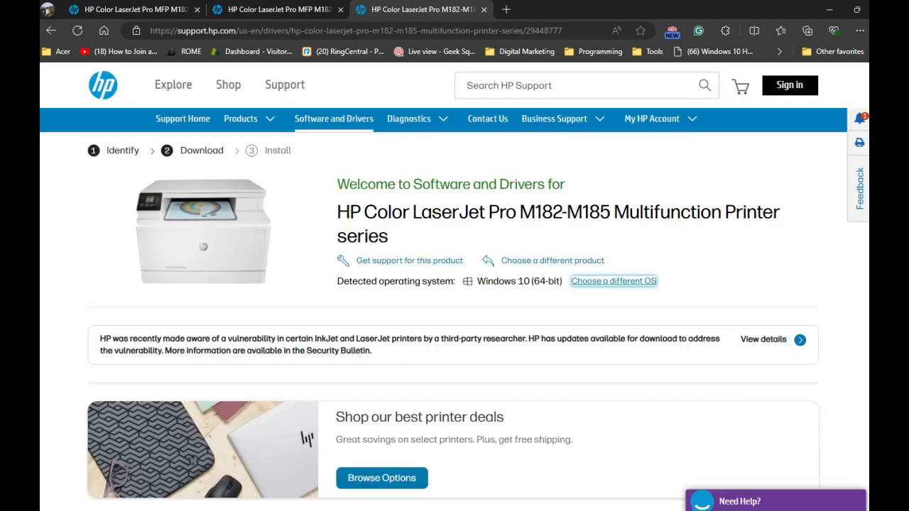
# Start the download of HP Color LaserJet Pro MFP M182nw Printer Full Software Solution
pyautogui.scroll(-3)
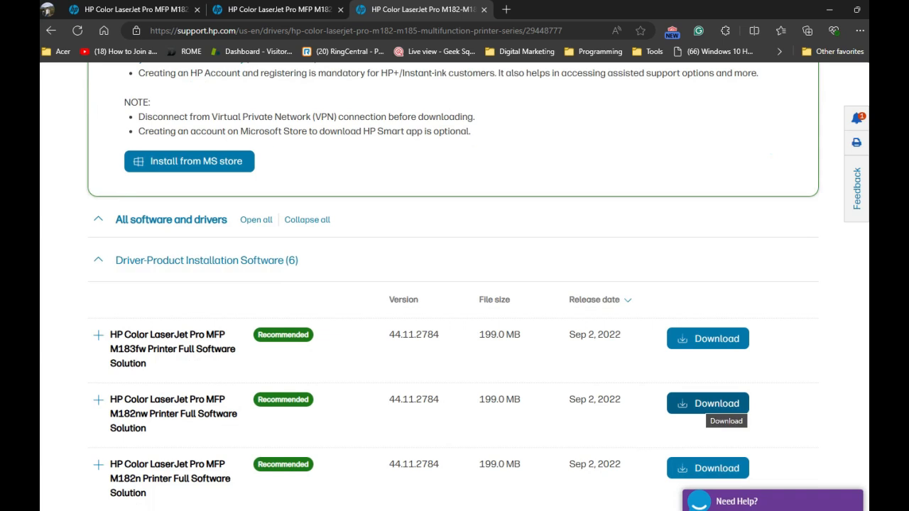
pyautogui.click(715, 403)
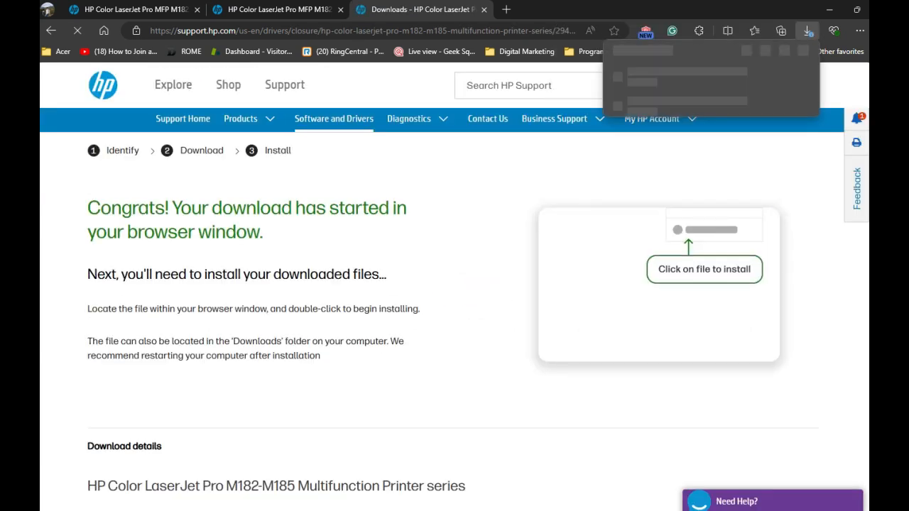